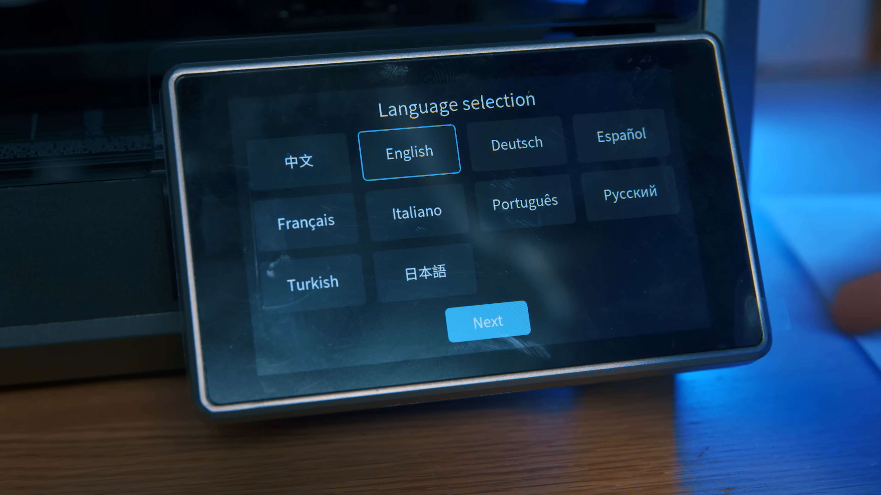
# Step: Choose English, confirm the shipping screws are removed, run the self-check, and reach Wi-Fi setup
pyautogui.click(488, 321)
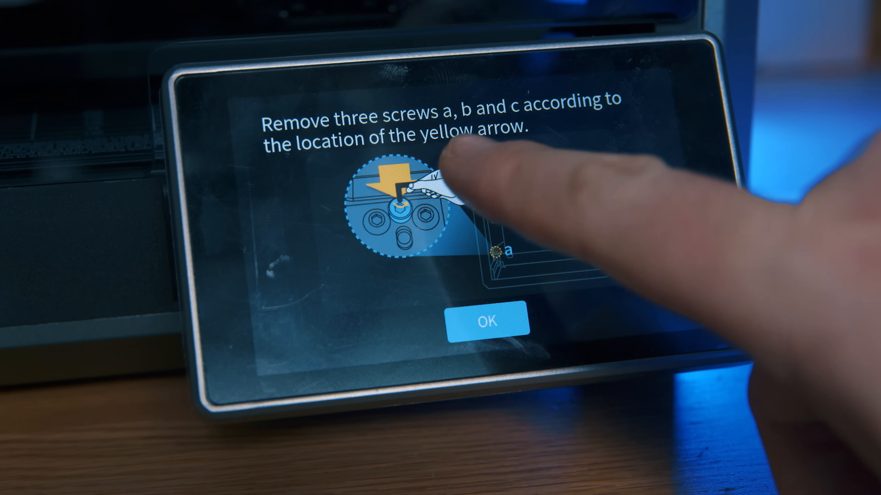
pyautogui.click(487, 322)
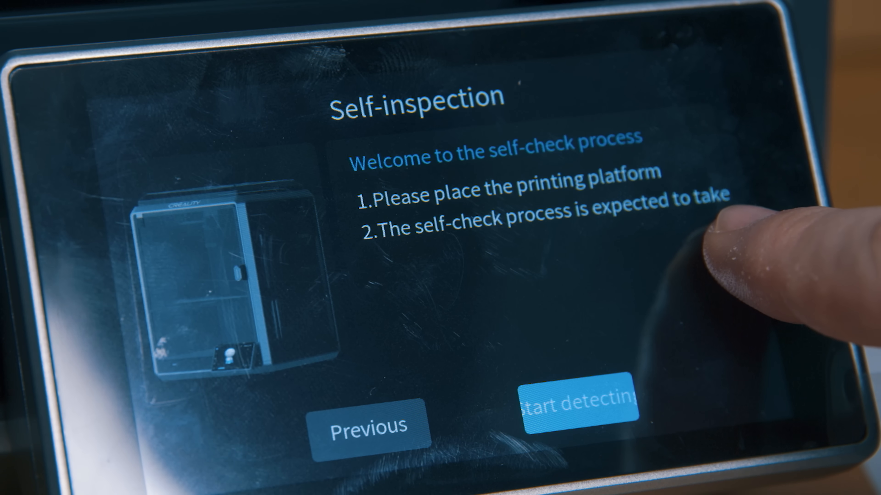
pyautogui.click(569, 407)
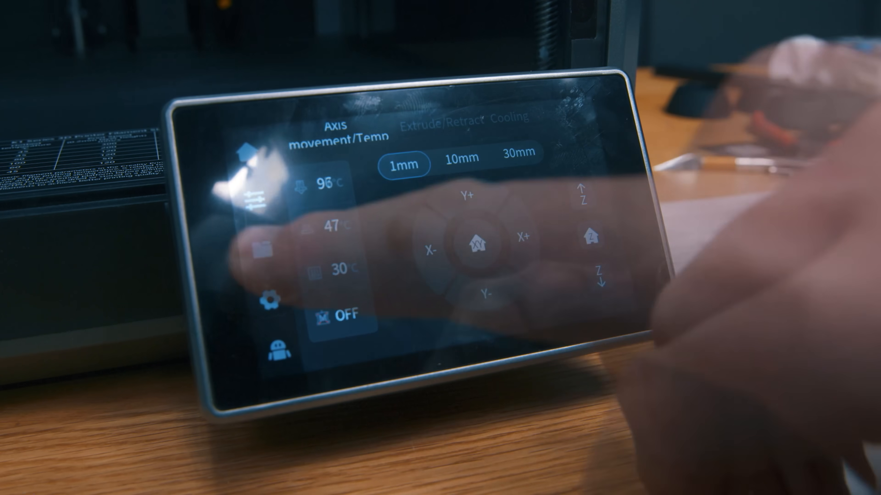
pyautogui.click(274, 245)
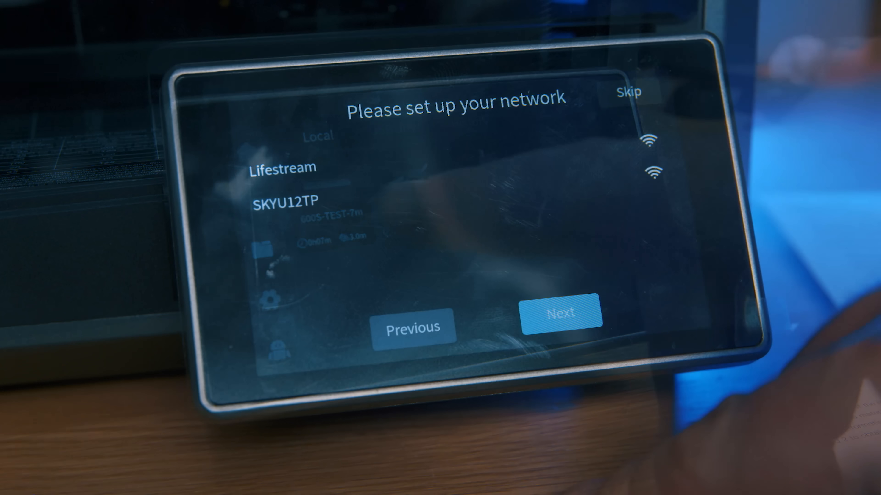
pyautogui.click(283, 169)
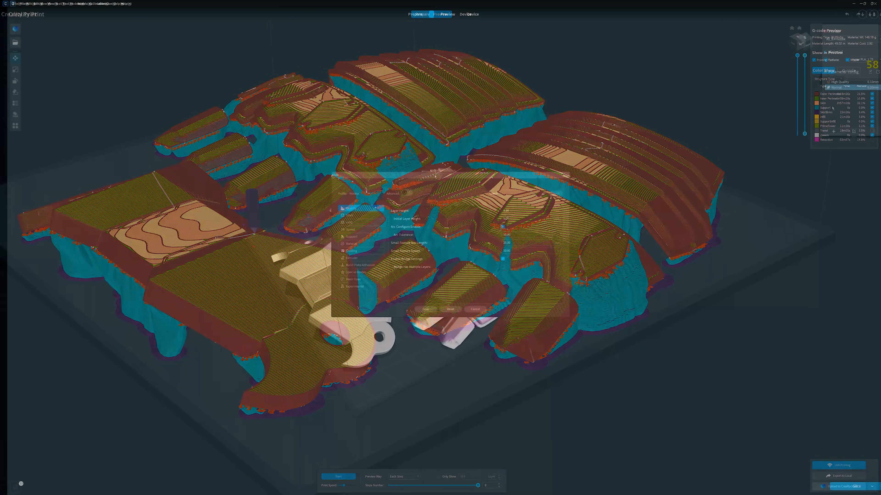
# Step: Browse the Normal profile's shell, extruder, build plate adhesion, mesh fixes and quality categories
pyautogui.click(422, 14)
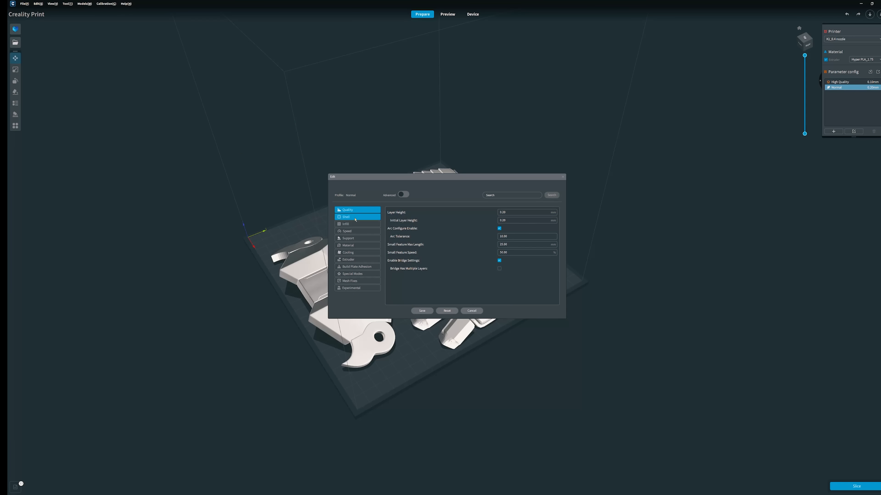
pyautogui.click(346, 231)
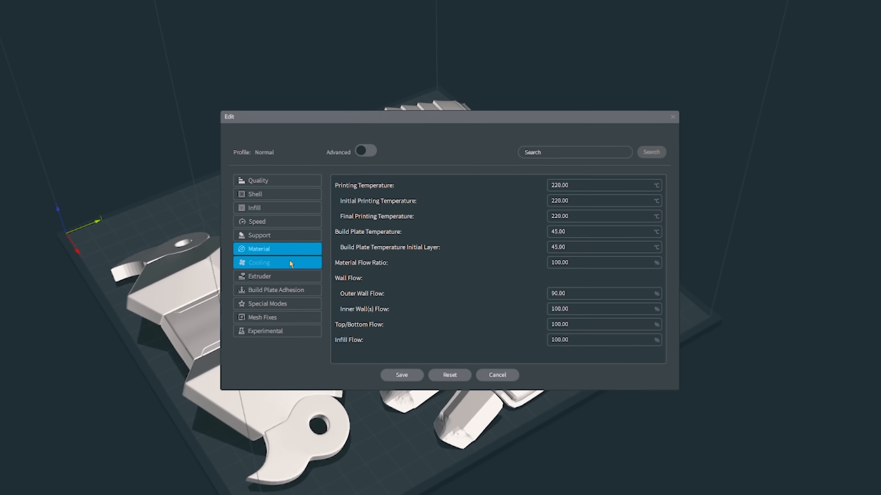
pyautogui.click(260, 276)
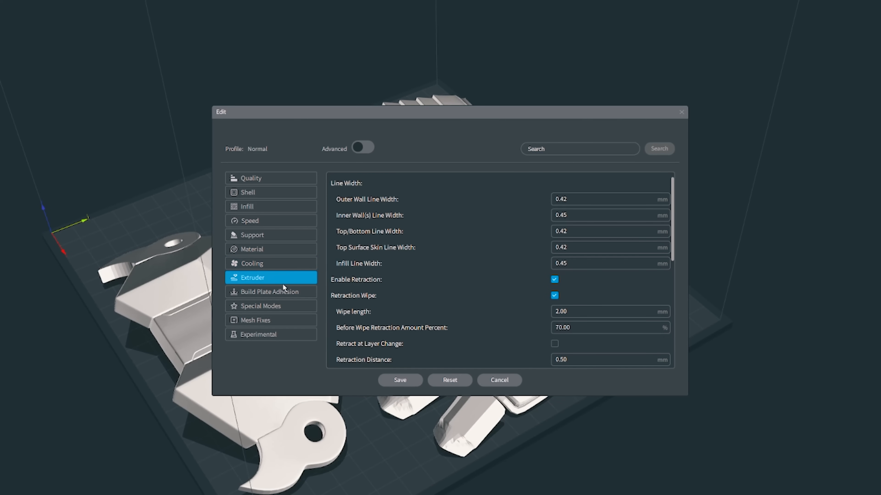
pyautogui.click(269, 292)
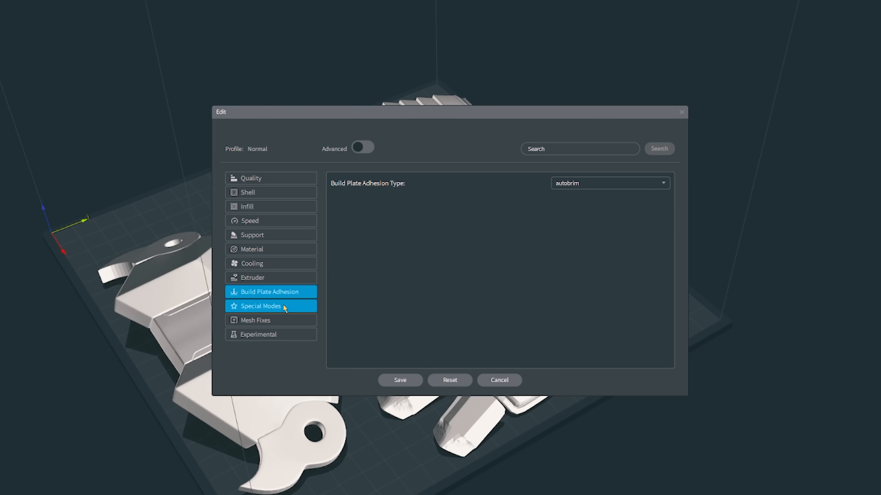
pyautogui.click(255, 320)
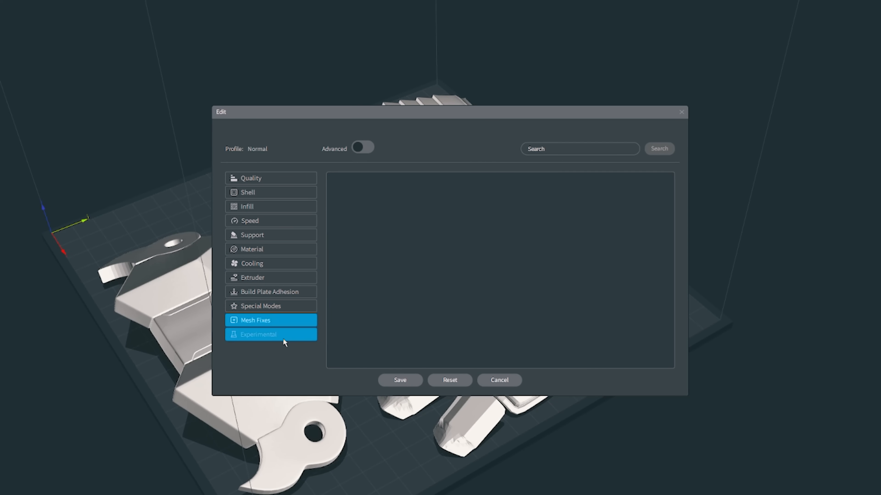
pyautogui.click(257, 335)
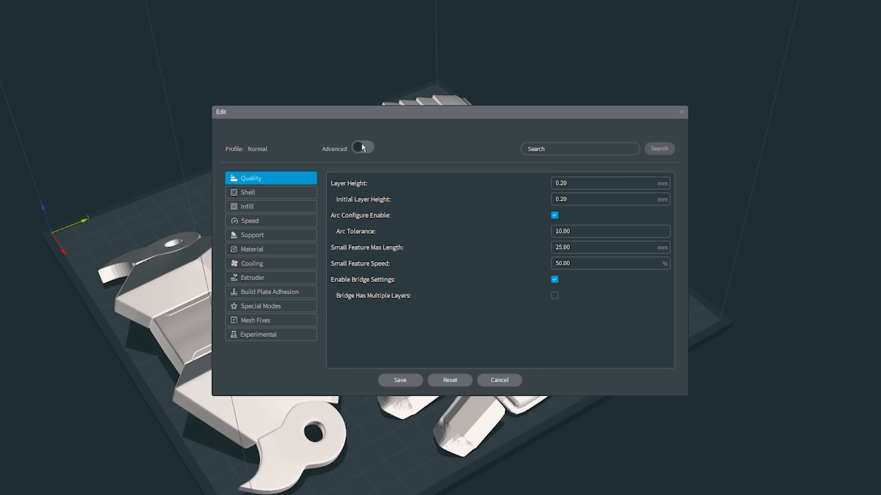
# Step: Reveal the advanced parameters and review the advanced shell, infill and speed values
pyautogui.click(363, 148)
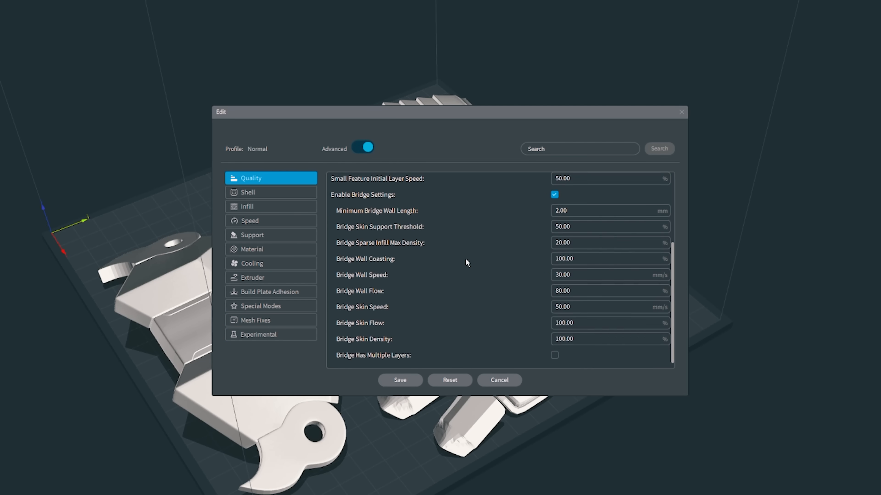
pyautogui.click(248, 192)
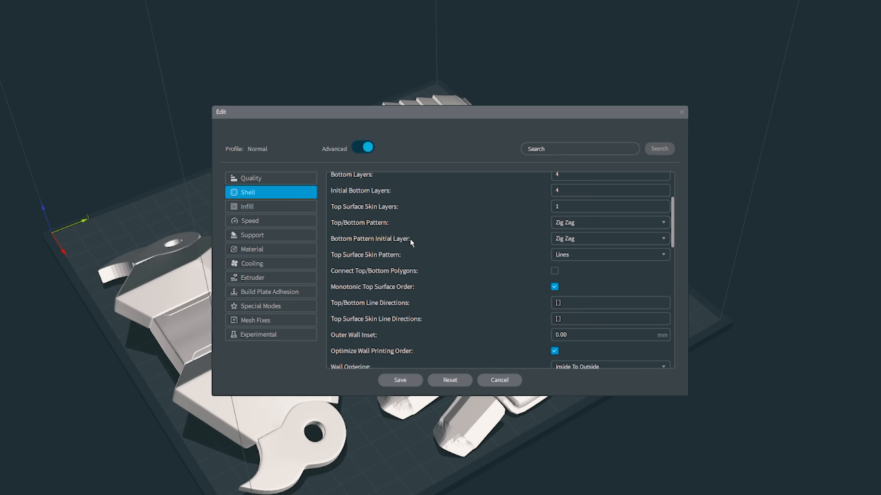
pyautogui.scroll(-3)
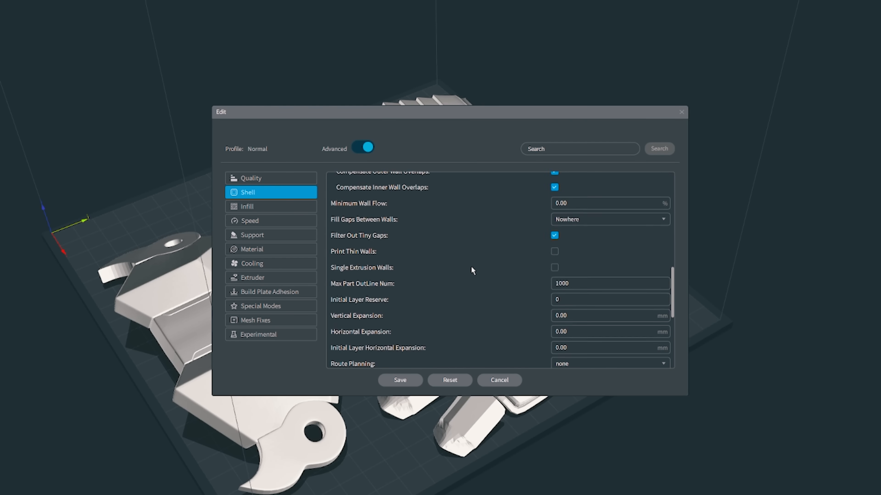
pyautogui.click(270, 206)
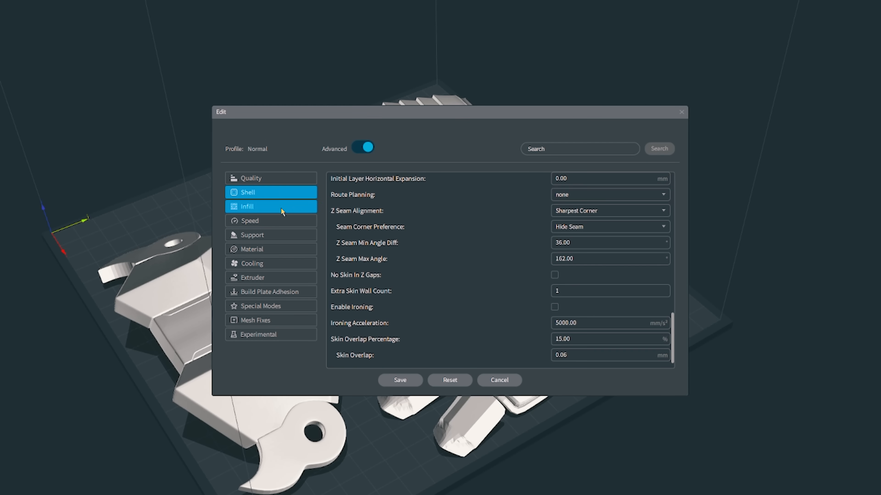
pyautogui.click(248, 206)
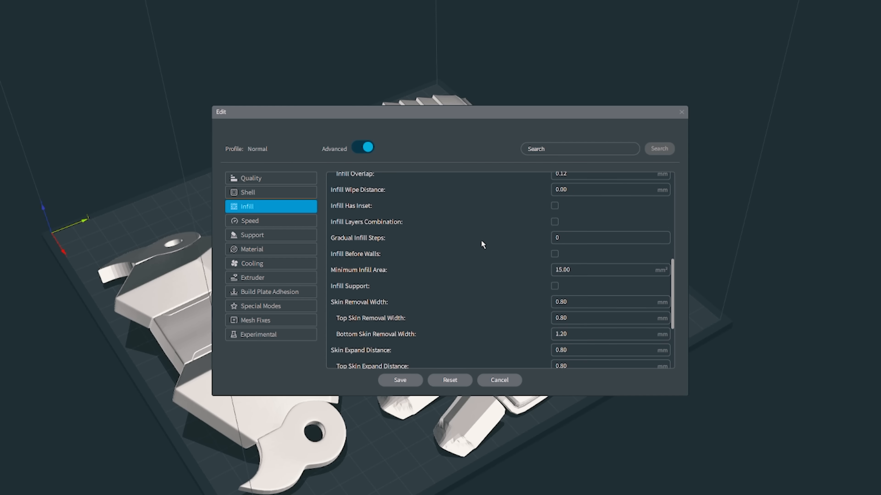
pyautogui.click(250, 221)
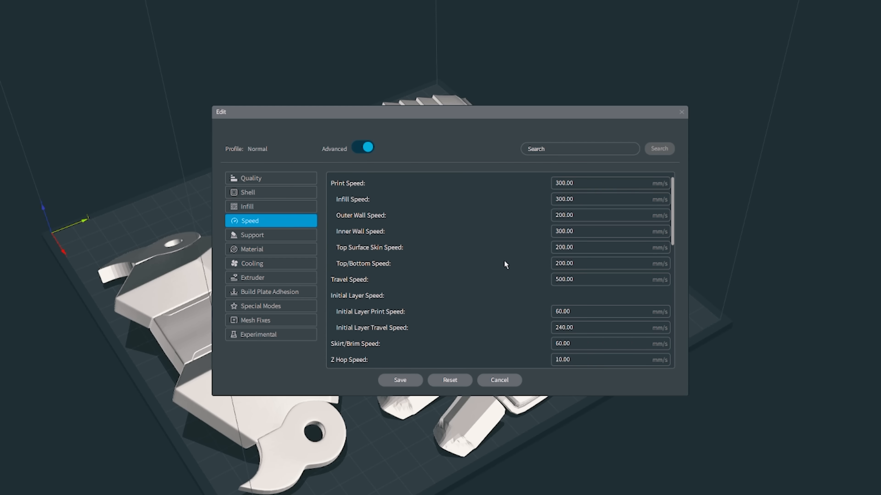
pyautogui.scroll(-3)
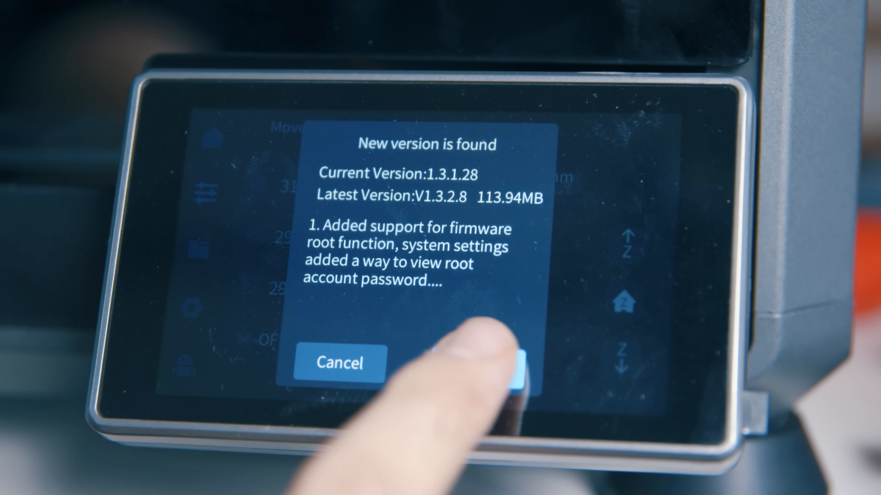
# Step: Accept the firmware upgrade from version 1.3.1.28 to V1.3.2.8 on the New version popup
pyautogui.click(505, 364)
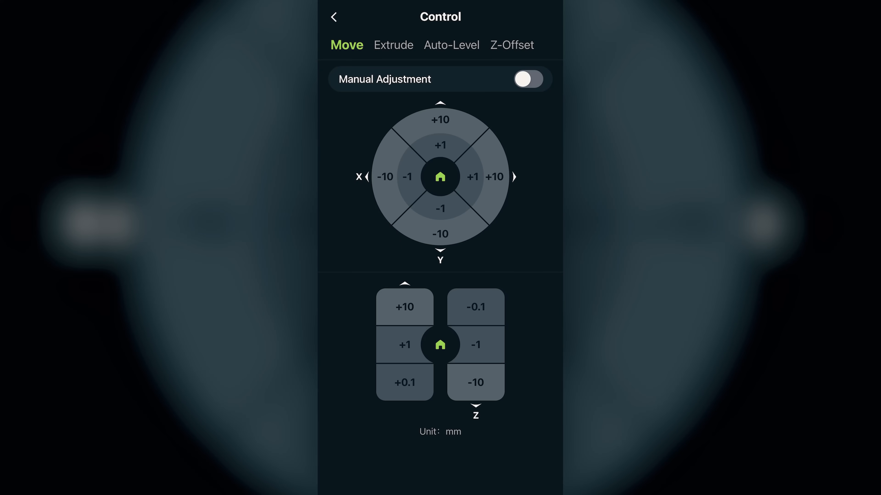
# Step: View the printer's Z-offset adjustment in the Control page, then return to the Explore feed
pyautogui.click(510, 45)
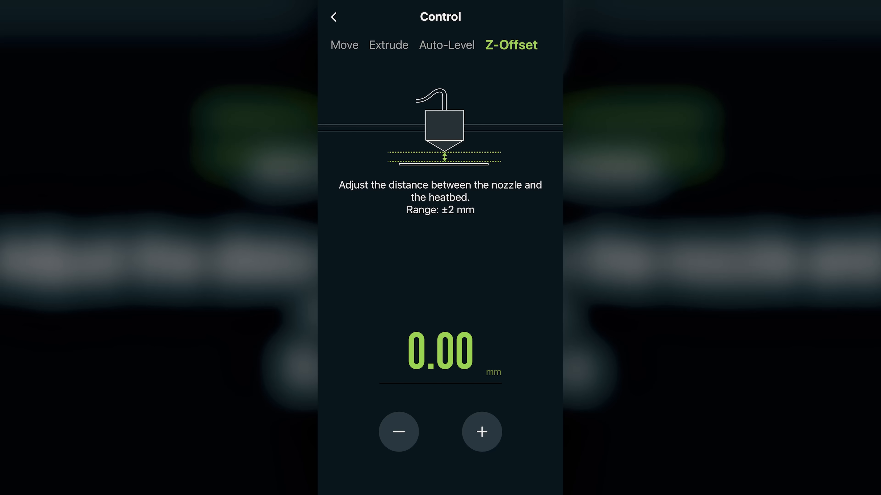
pyautogui.click(333, 17)
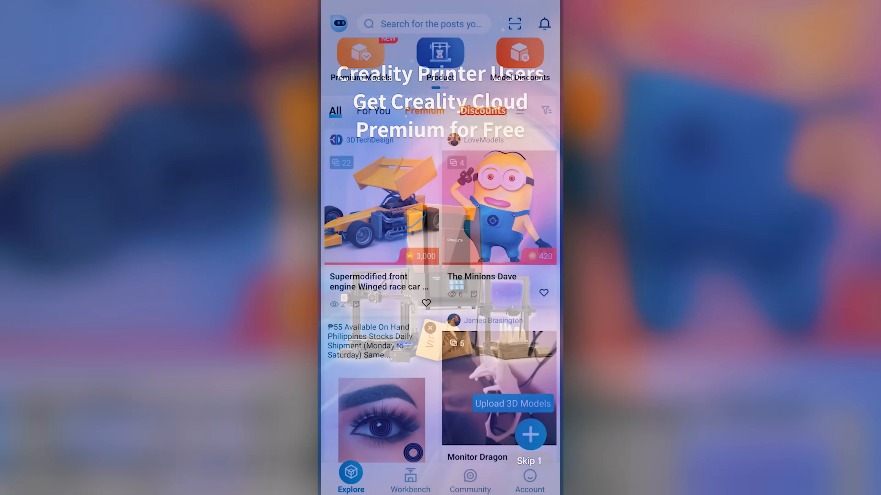
pyautogui.scroll(-3)
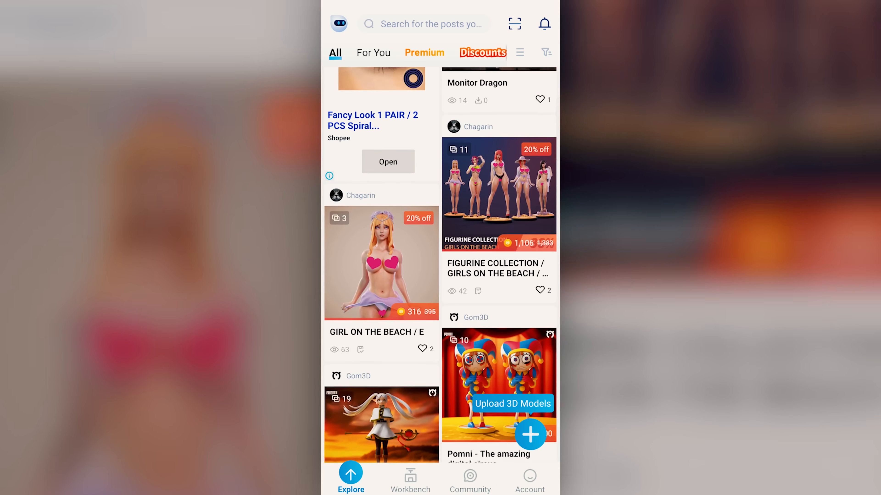
pyautogui.scroll(-3)
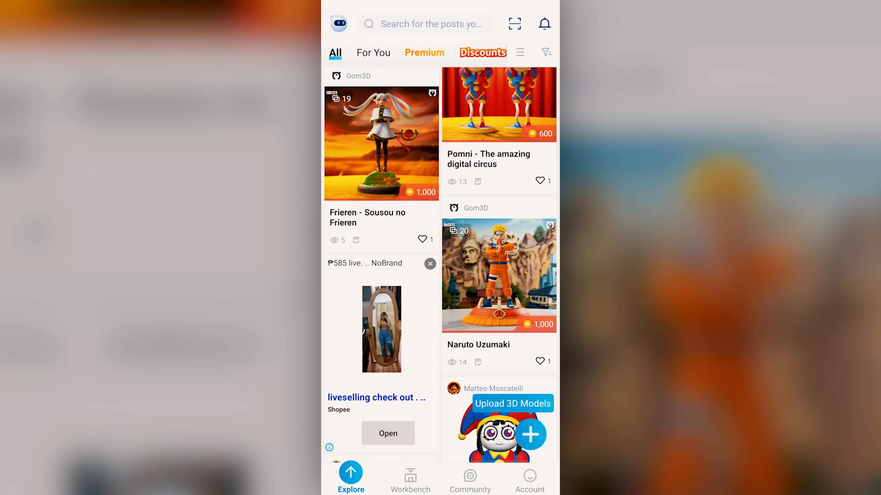
pyautogui.scroll(-3)
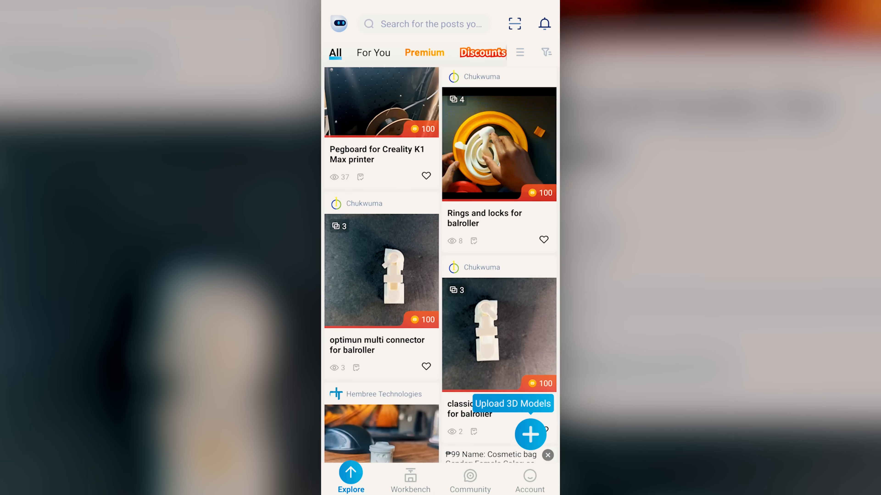
pyautogui.scroll(-3)
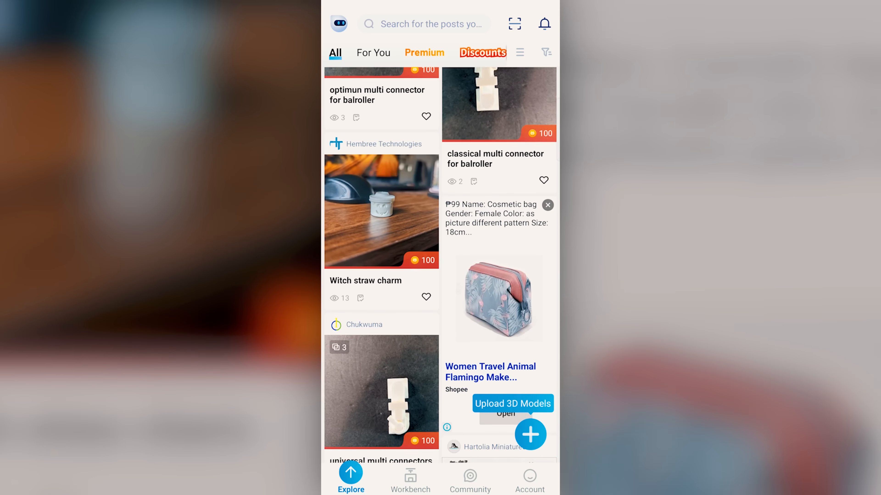
pyautogui.scroll(-3)
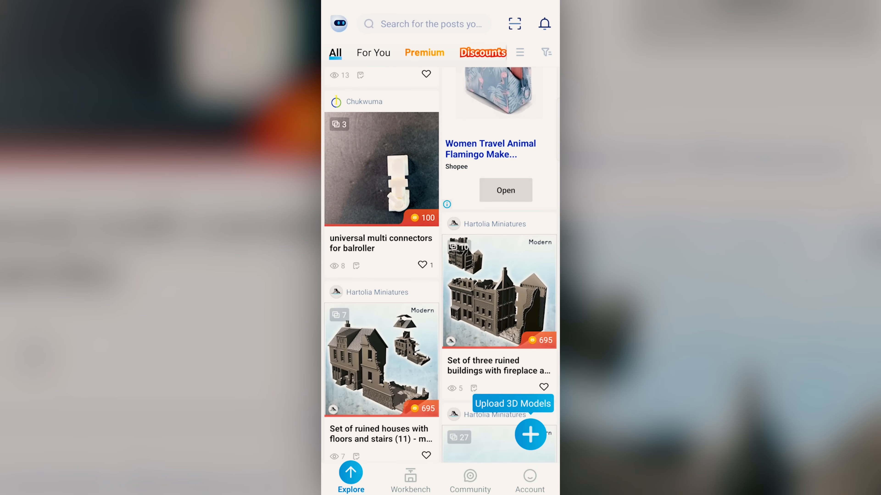
pyautogui.scroll(-3)
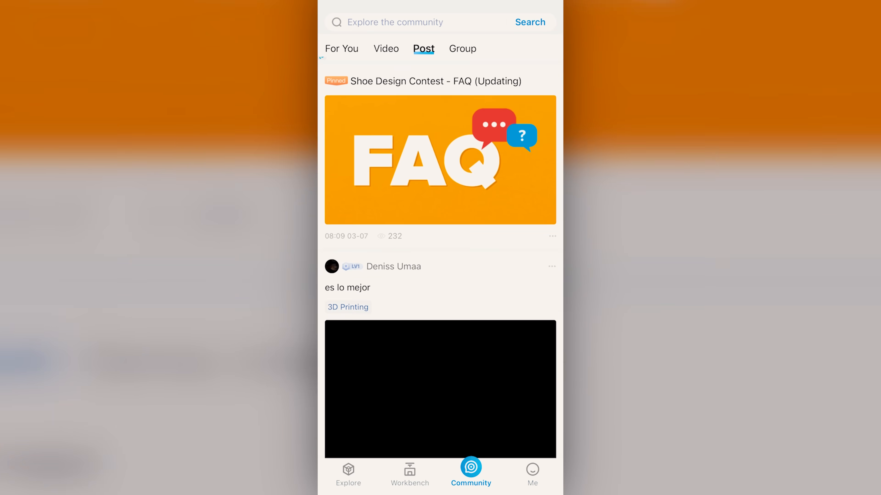
# Step: Scroll through the community posts below the pinned Shoe Design Contest FAQ
pyautogui.scroll(-3)
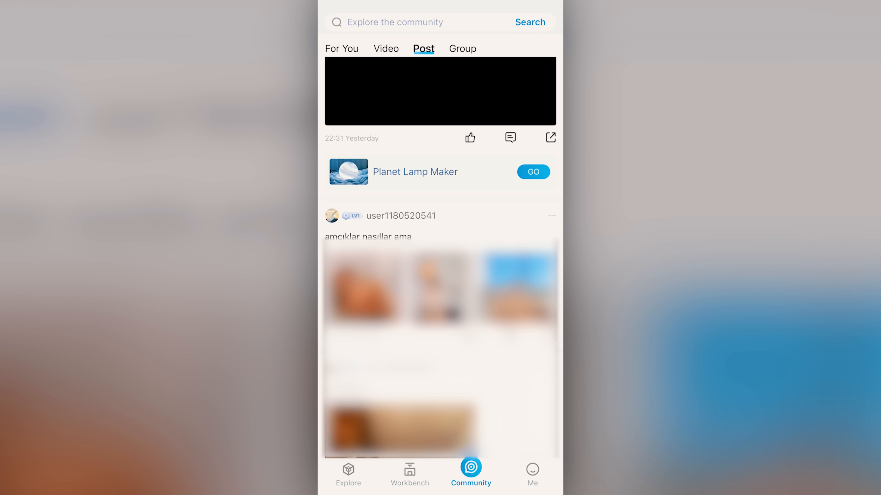
pyautogui.scroll(-3)
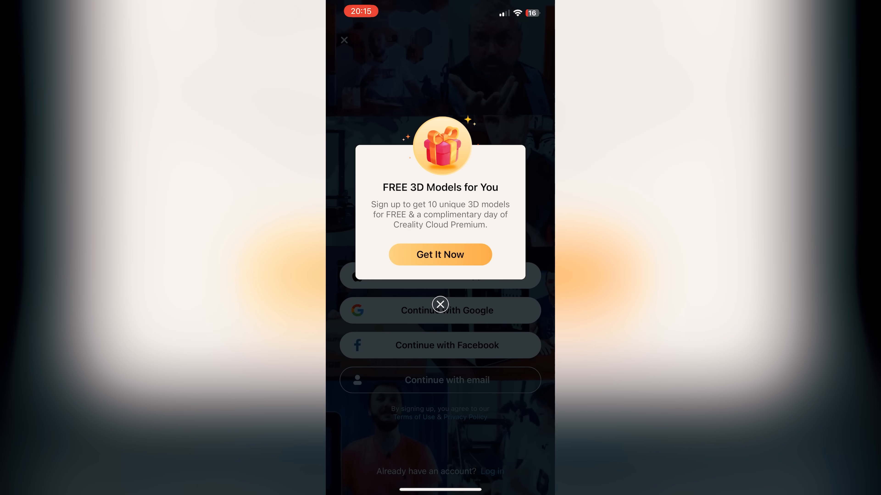
# Step: Close the FREE 3D Models offer and the welcome login screen, then scroll the Explore feed
pyautogui.click(440, 305)
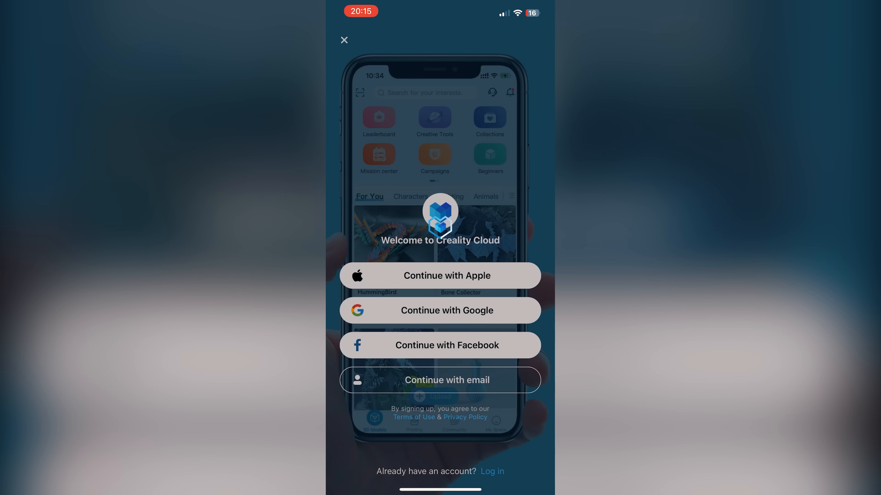
pyautogui.click(345, 40)
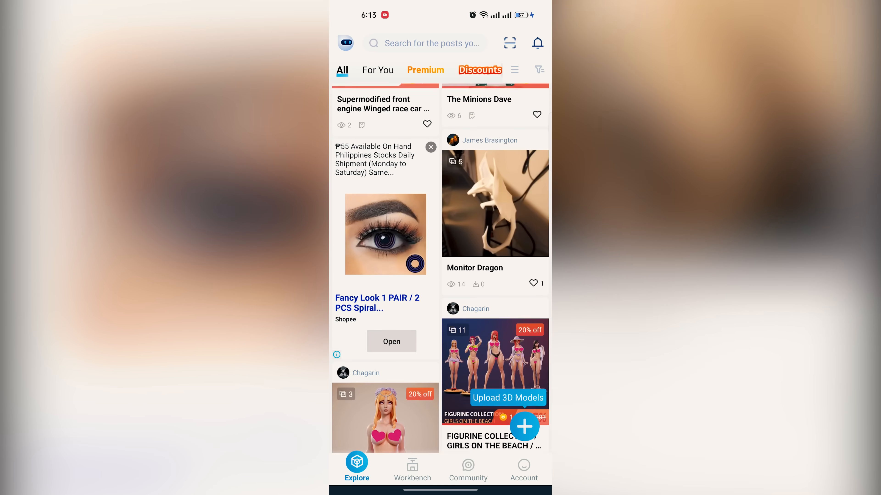
pyautogui.scroll(-3)
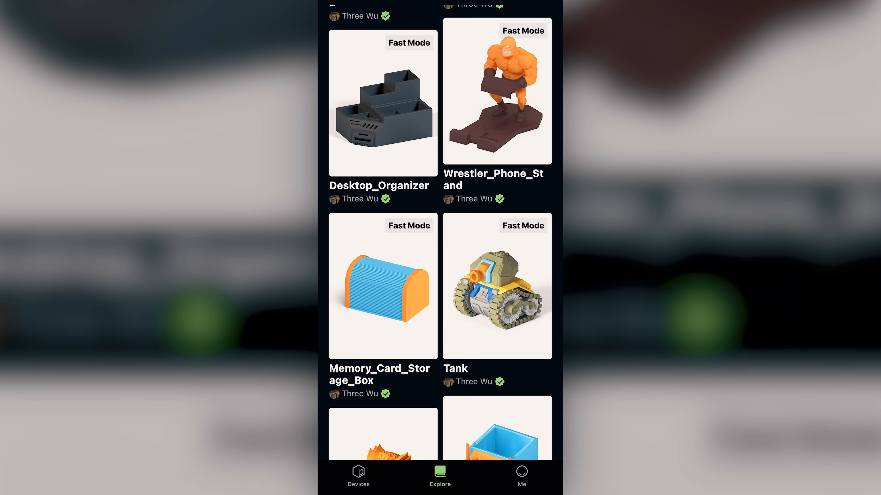
pyautogui.click(521, 476)
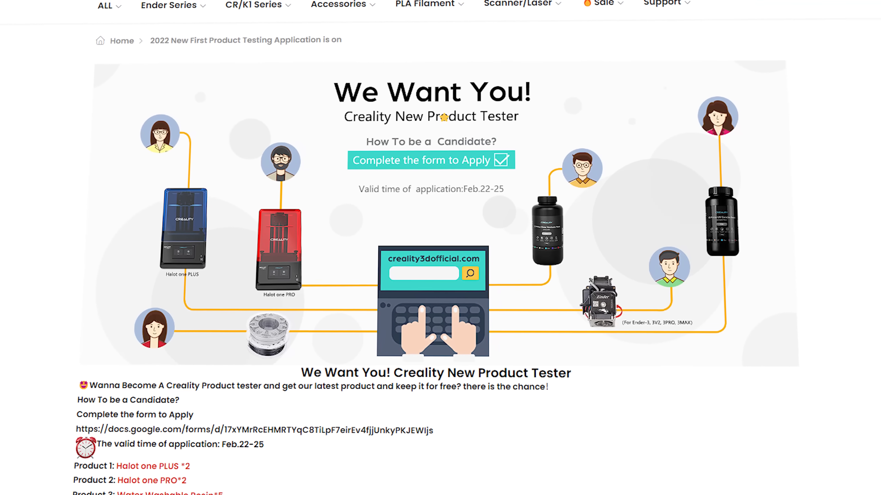
pyautogui.scroll(-3)
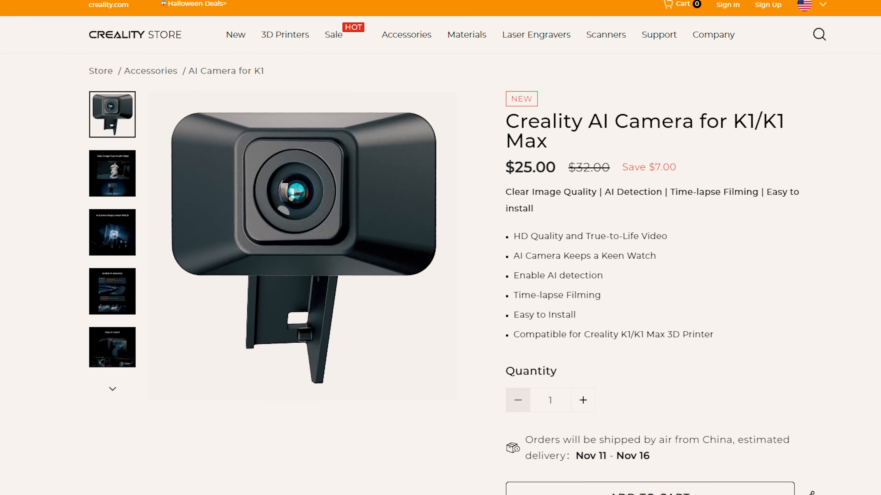
pyautogui.scroll(-3)
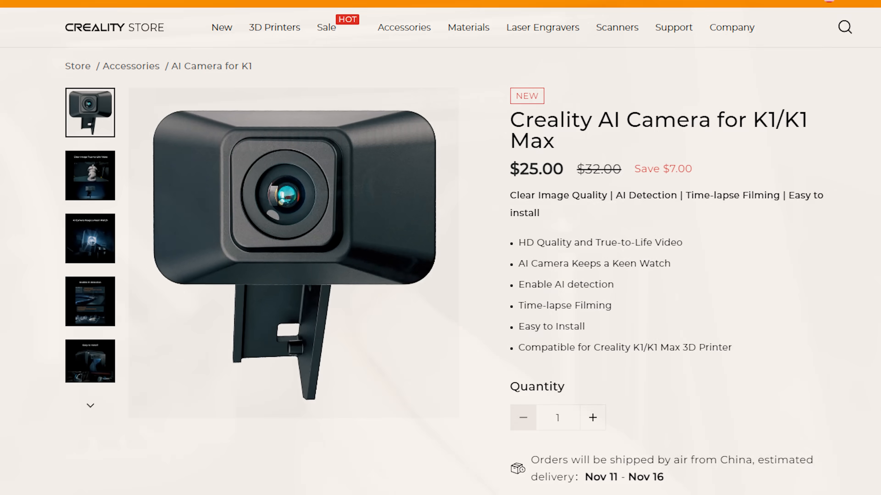
pyautogui.scroll(-3)
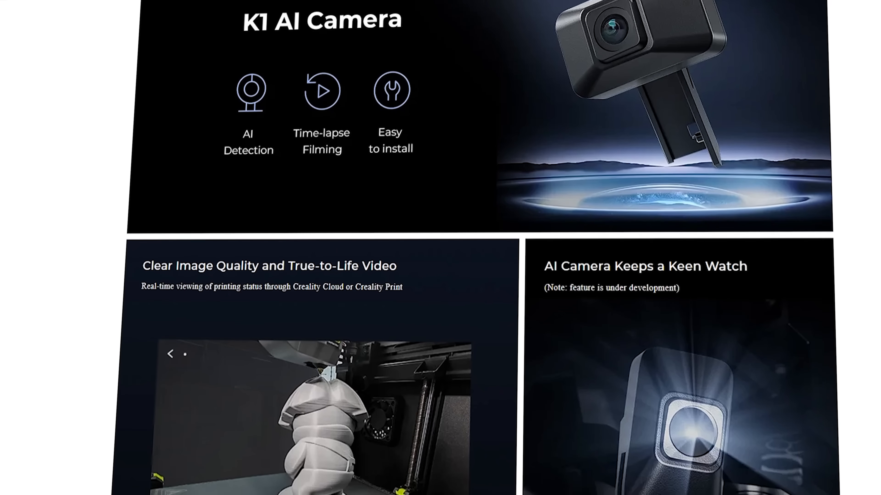
pyautogui.scroll(-3)
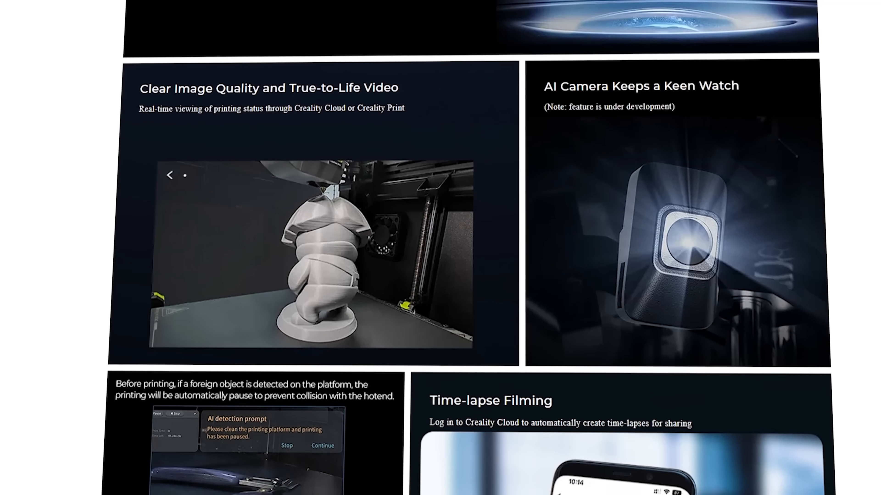
pyautogui.scroll(-3)
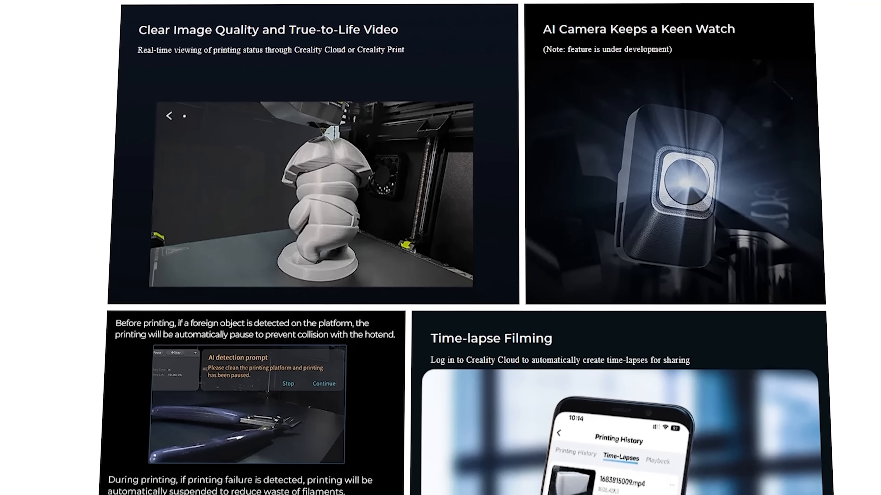
pyautogui.scroll(-3)
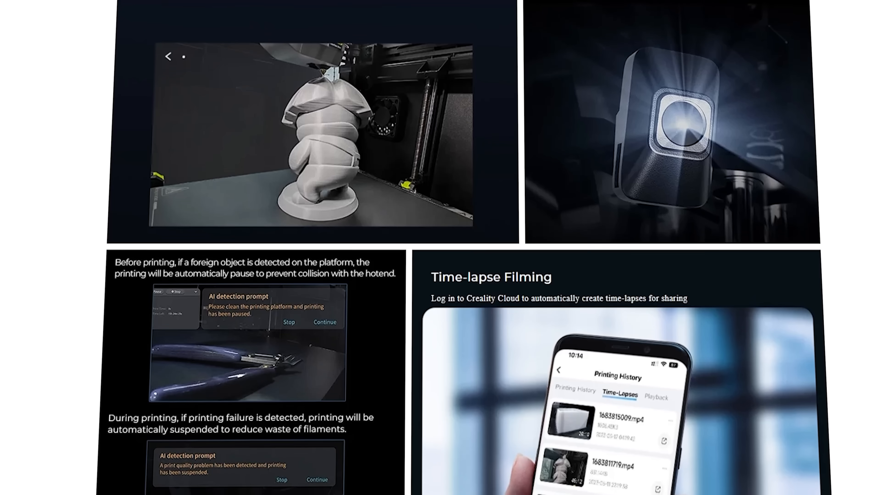
pyautogui.scroll(-3)
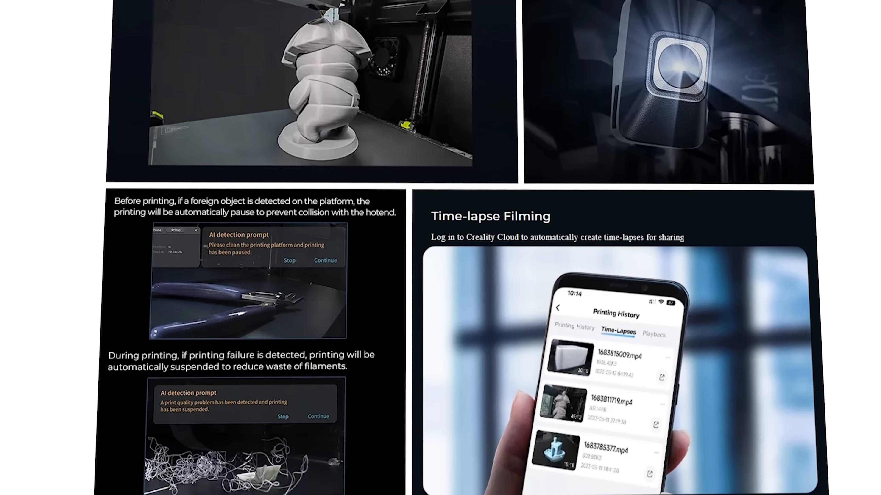
pyautogui.scroll(-3)
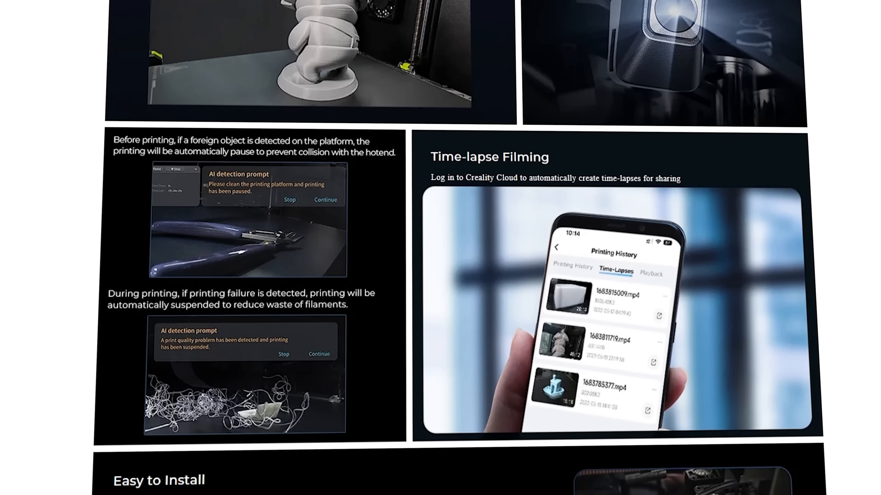
pyautogui.scroll(-3)
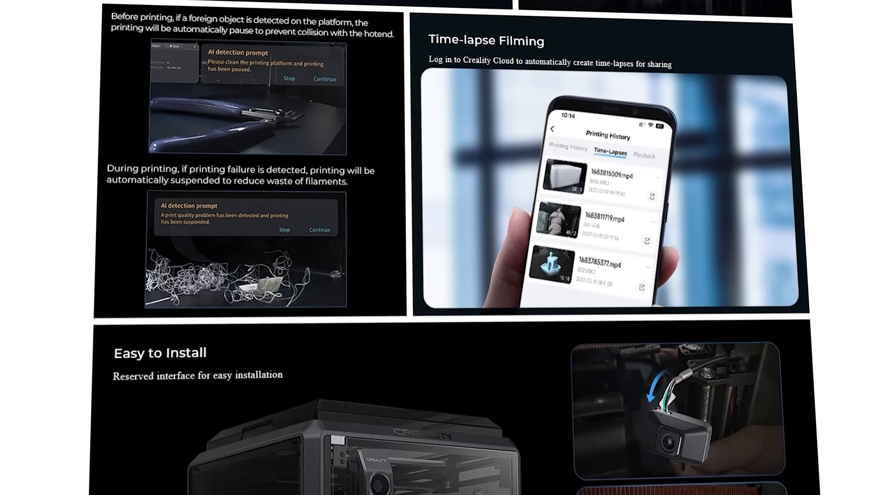
pyautogui.scroll(-3)
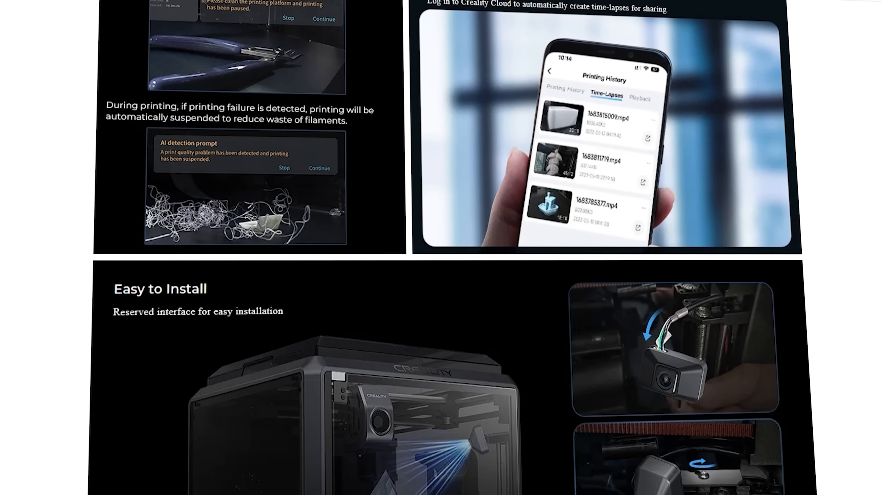